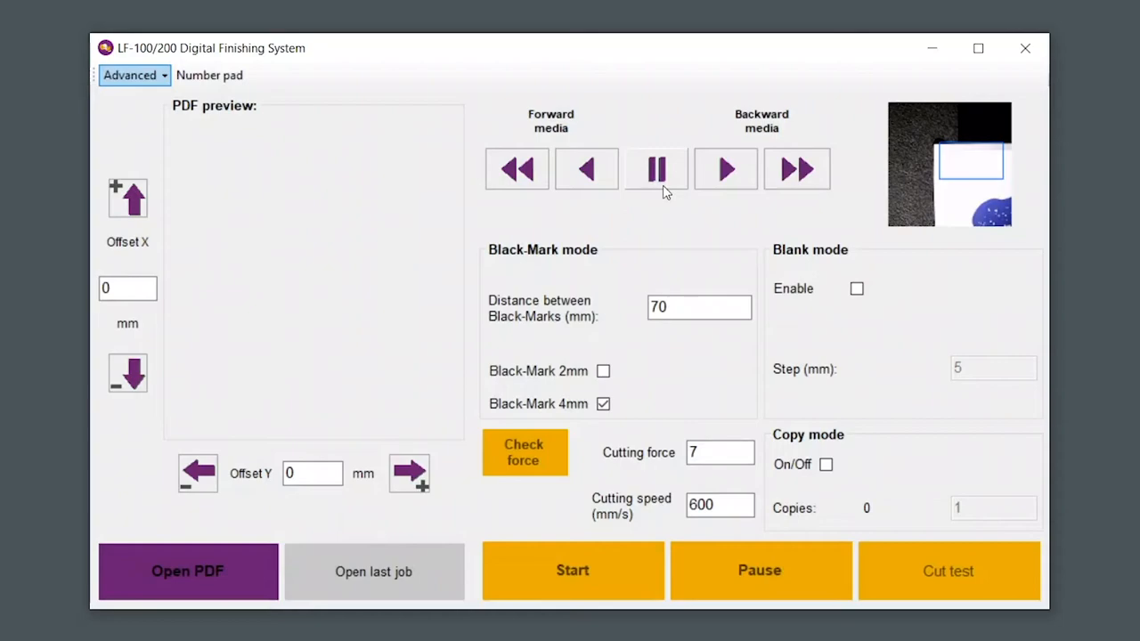
Step: Load the six-shape PDF job with 2 mm black-marks spaced 112 mm apart
click(187, 573)
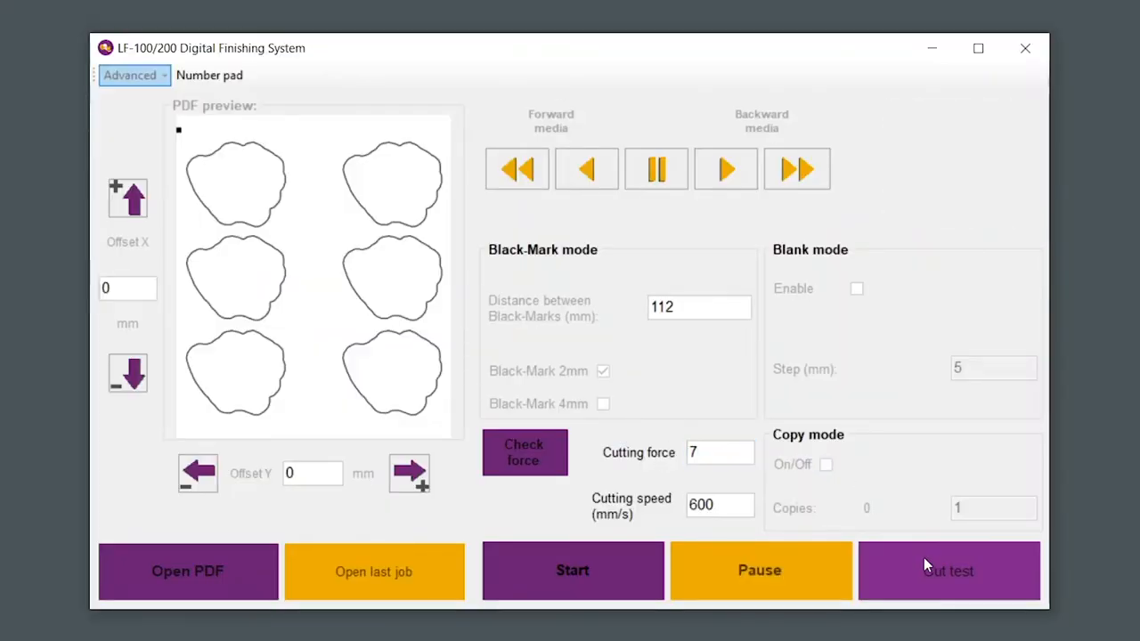
Step: Run a cut test, acknowledge the black-mark prompt, and feed media forward until completion
click(572, 571)
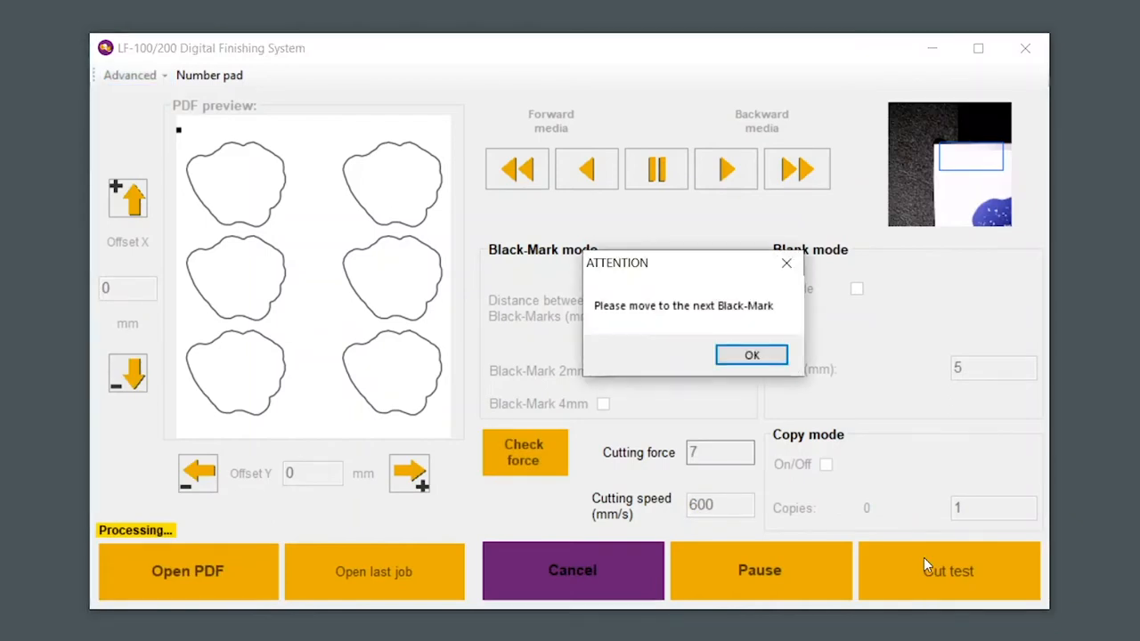
click(751, 355)
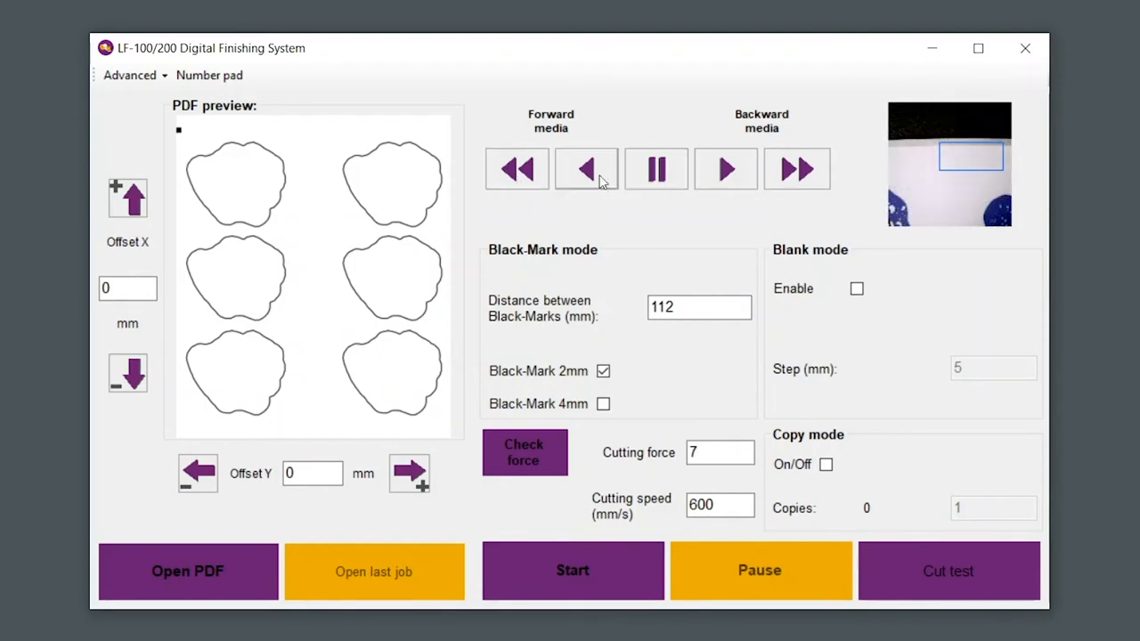
click(655, 168)
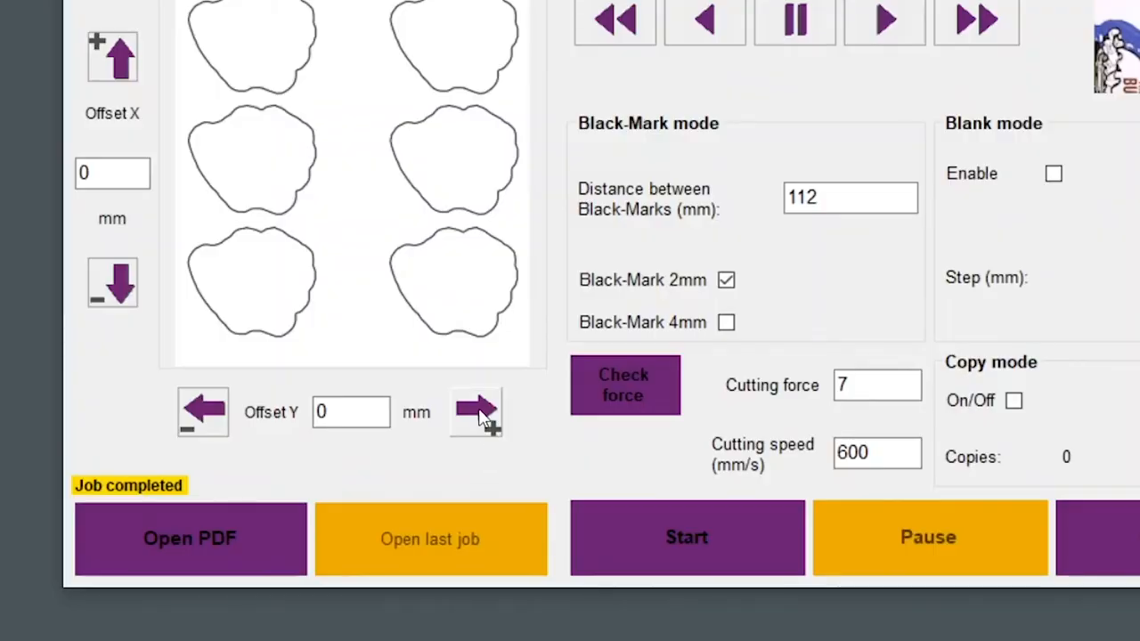
Step: Increase Offset Y step by step until it reads 1.5 mm
click(475, 413)
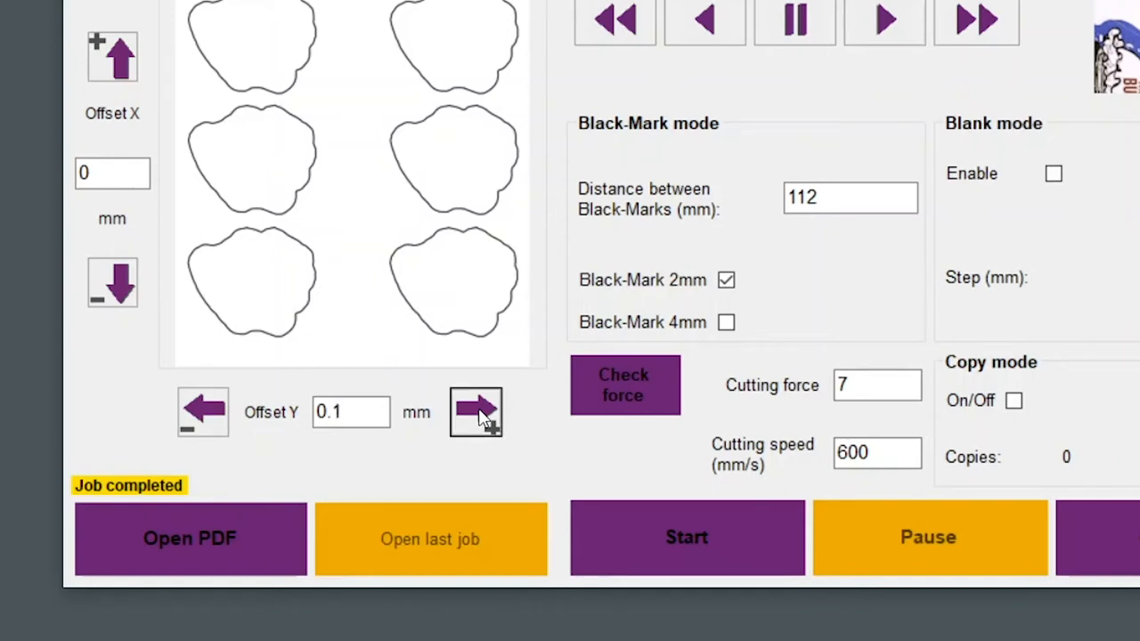
click(474, 411)
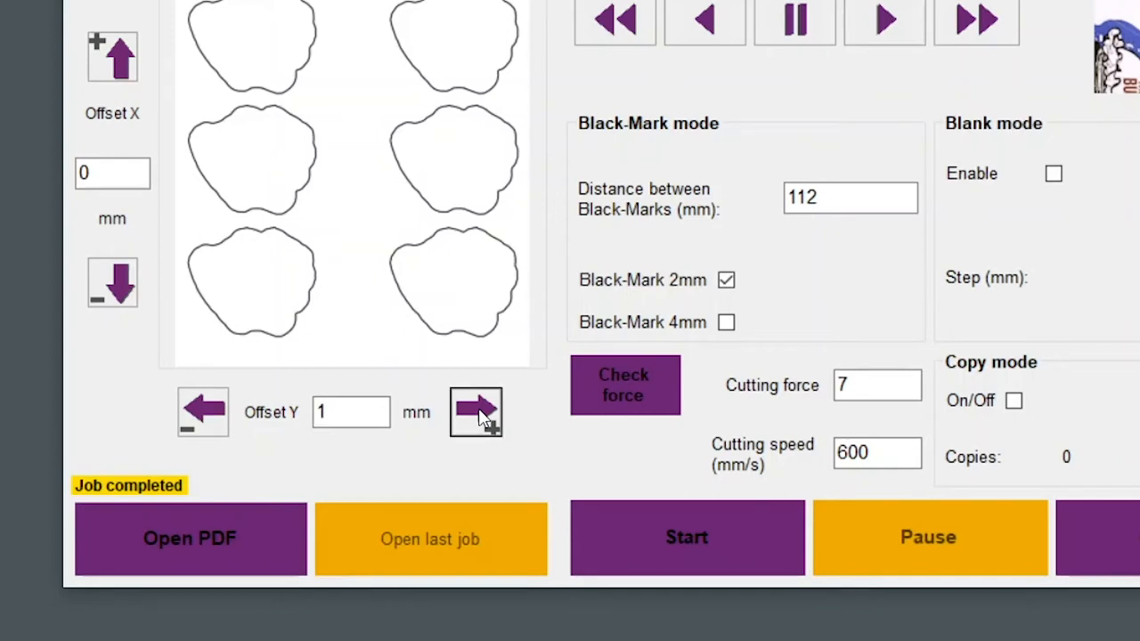
click(476, 412)
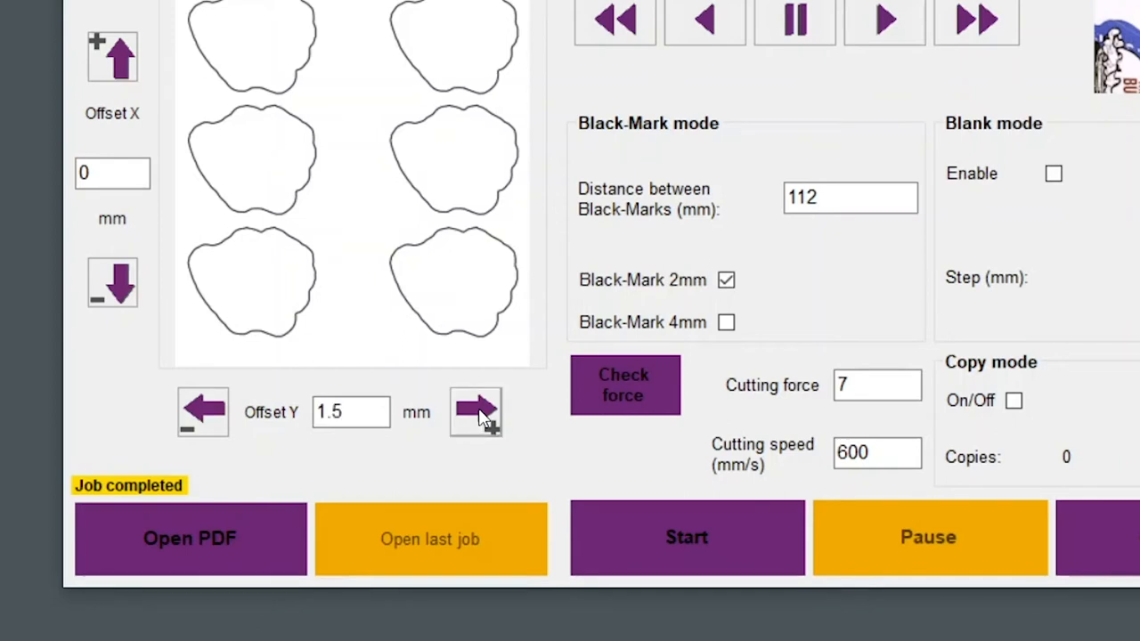